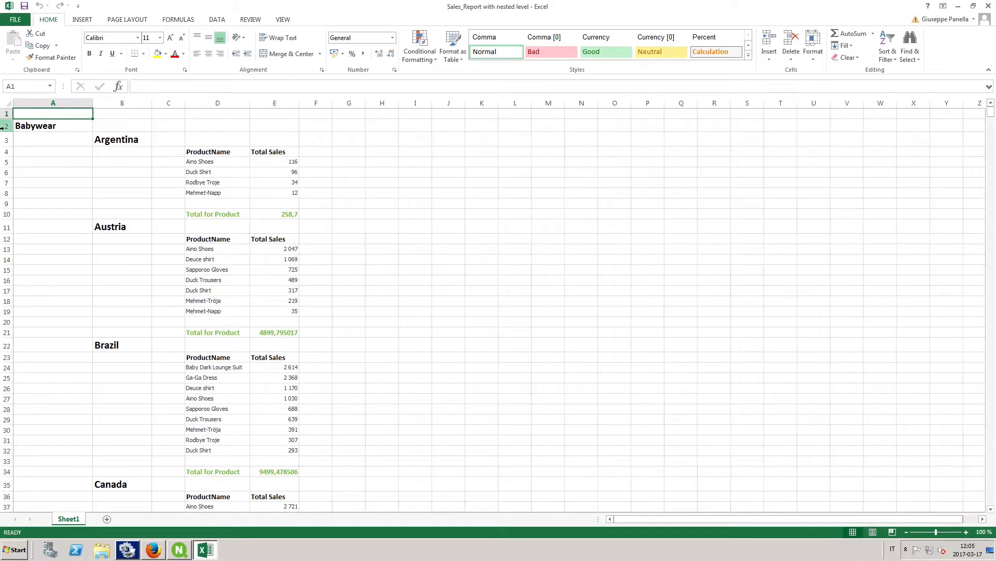
- Go to the Reports list and start creating a new report
left_click(53, 125)
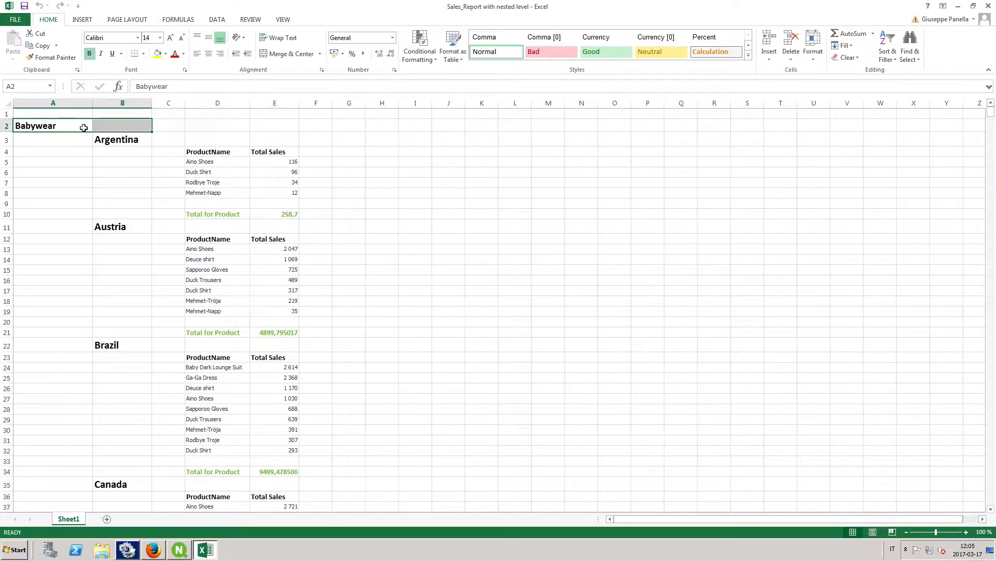
left_click(152, 549)
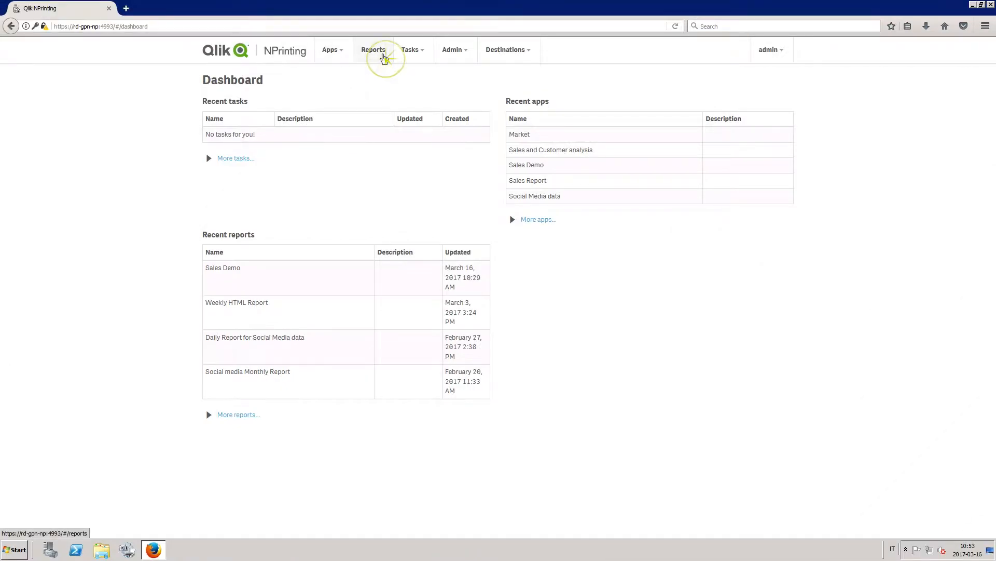
left_click(372, 50)
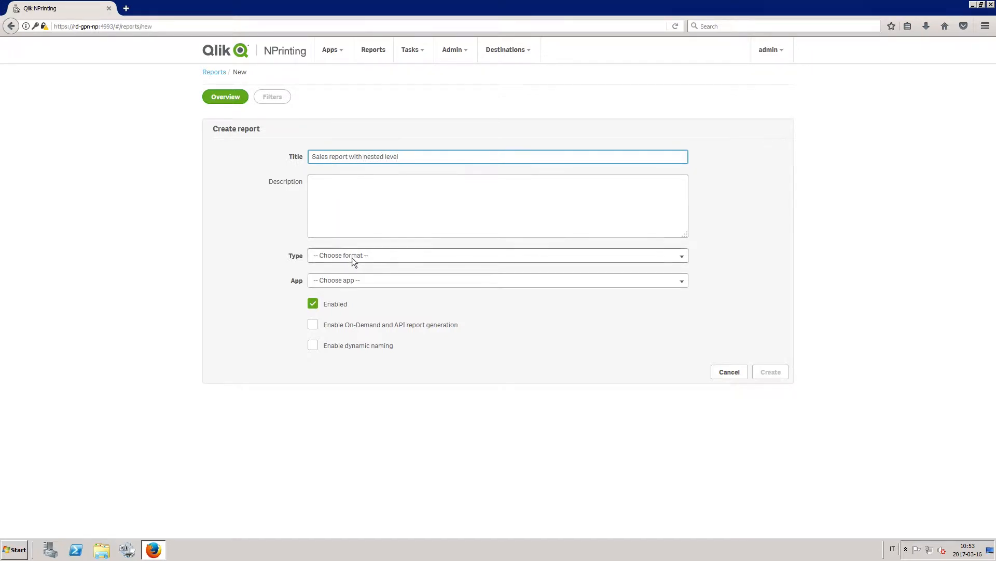
- Create the Excel report 'Sales report with nested level' on the Sales Demo app
left_click(497, 255)
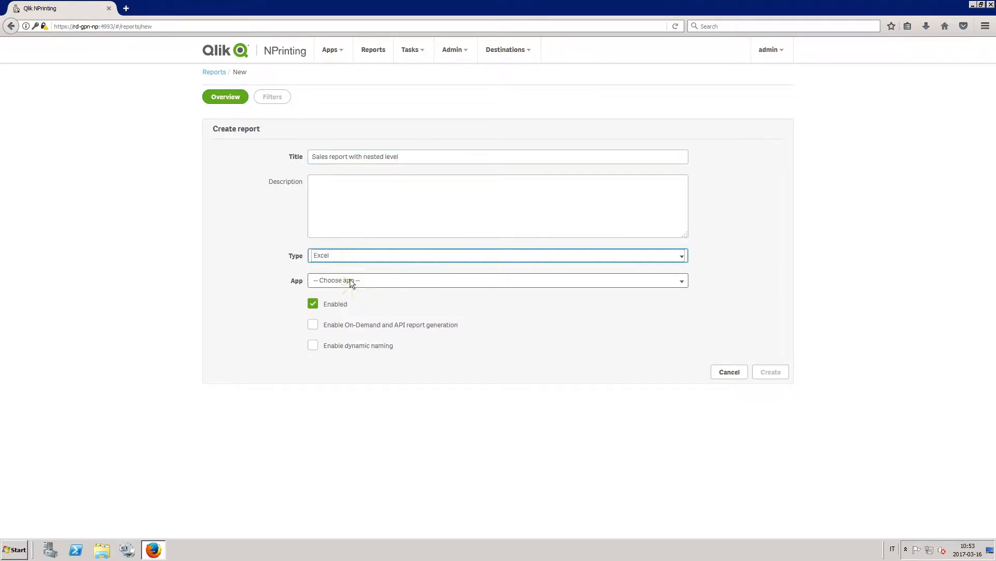
left_click(497, 280)
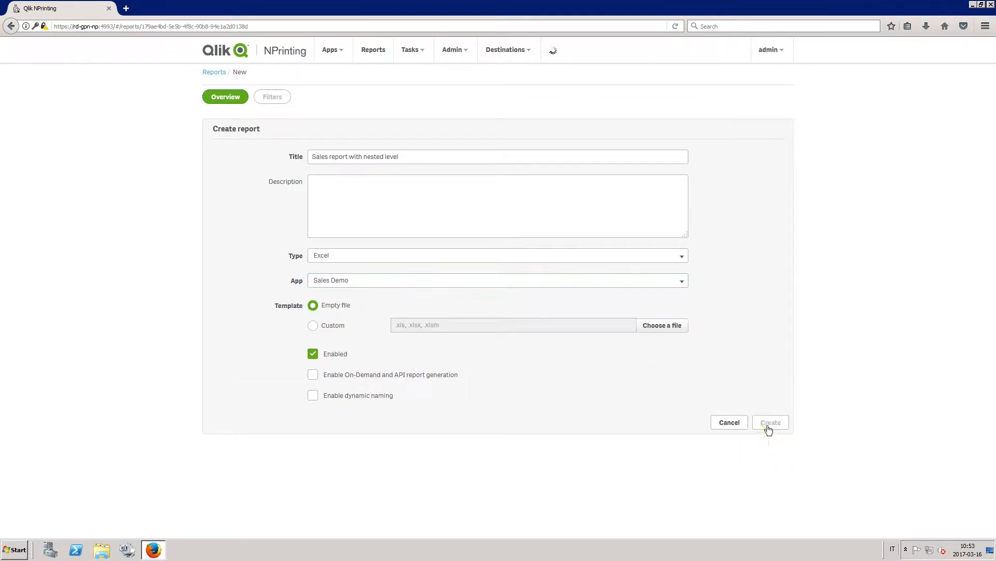
left_click(769, 422)
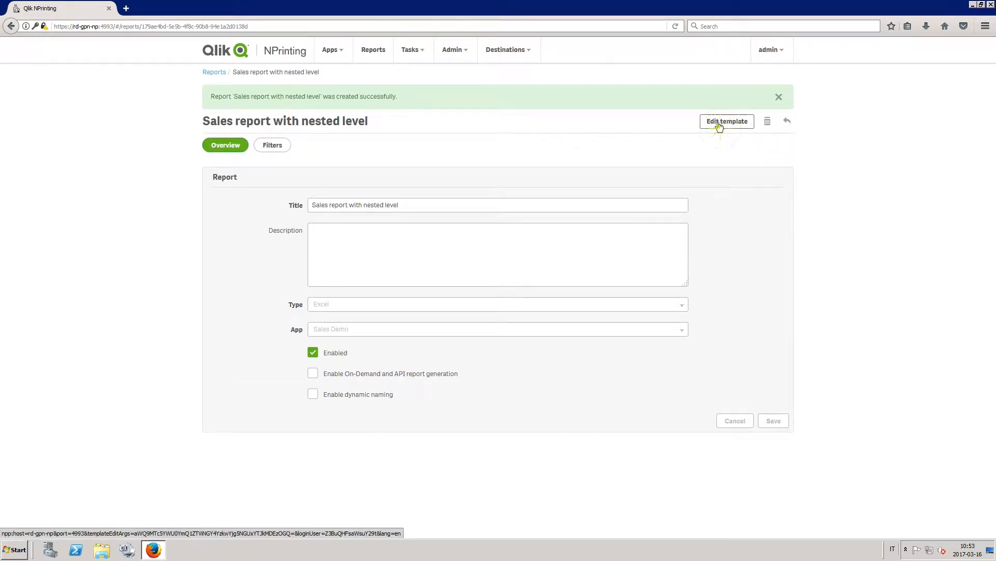
- Edit the template and add the Top 10 Products table from the Sales Demo connection
left_click(727, 121)
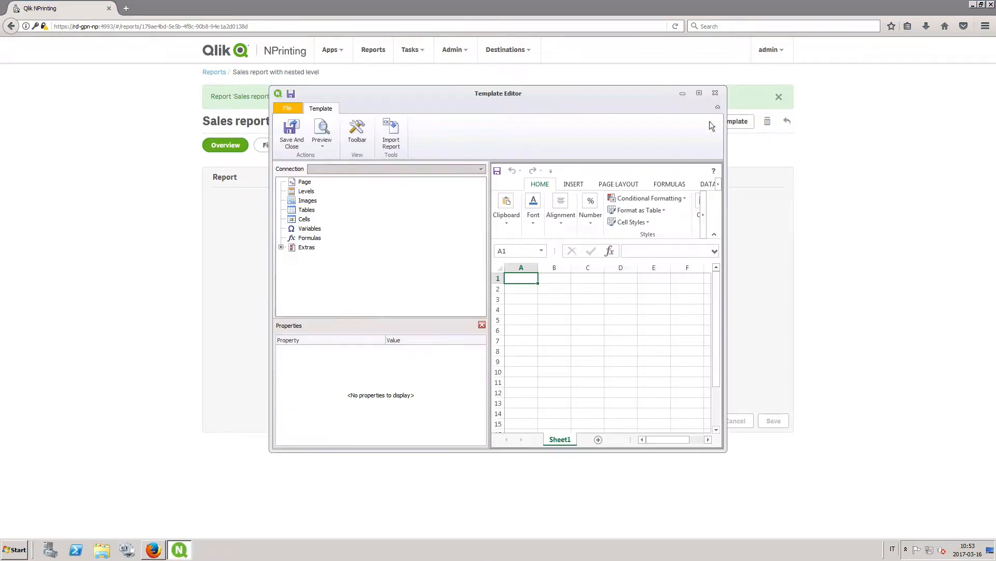
left_click(698, 92)
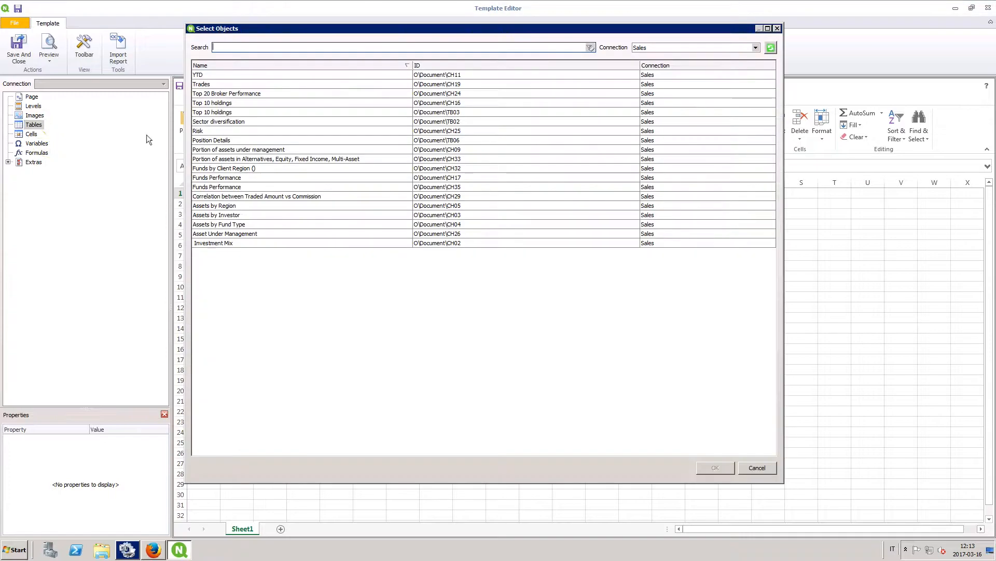
left_click(754, 47)
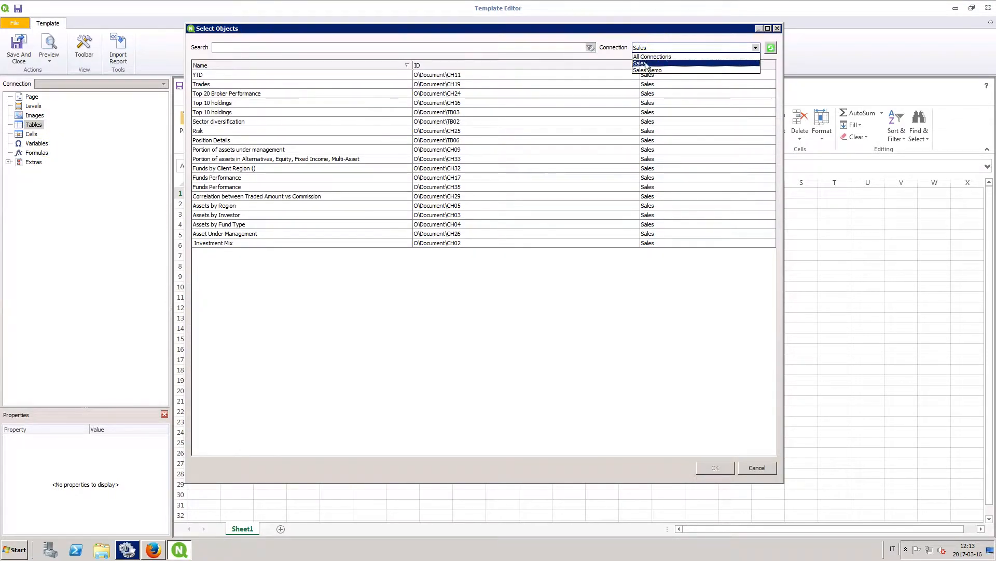
left_click(648, 69)
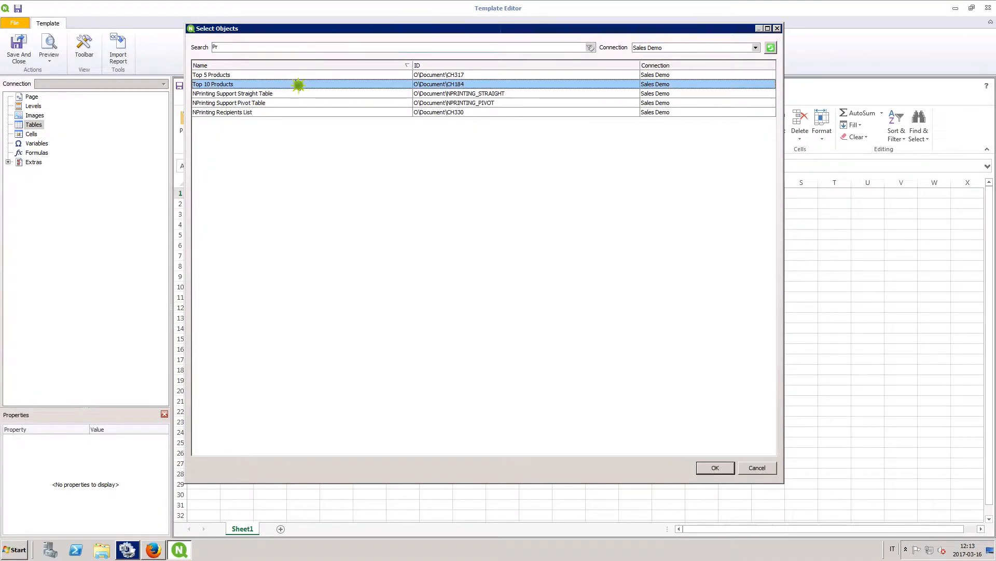
left_click(714, 467)
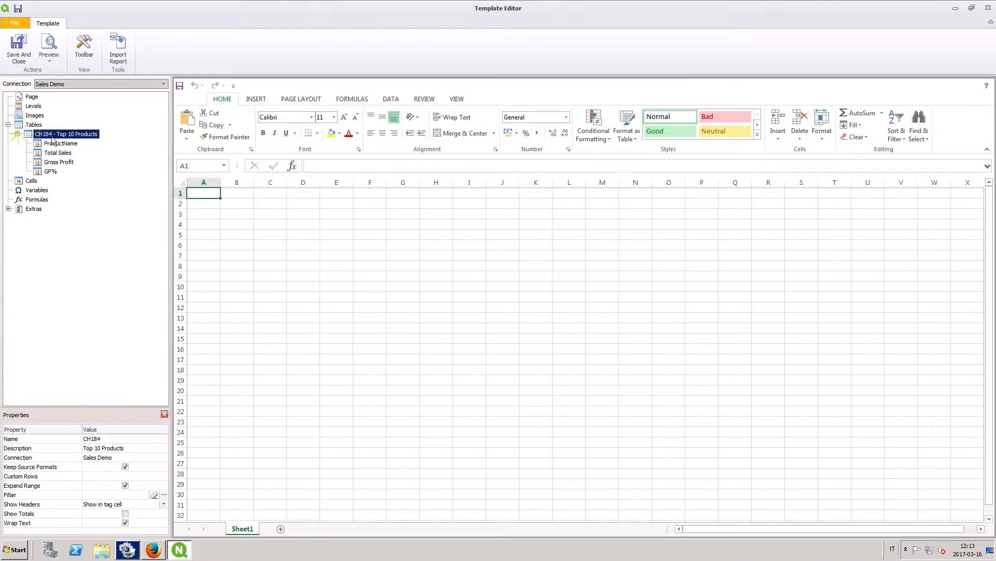
- Place ProductName and Total Sales in D6:E6 with bold headers
left_click(61, 143)
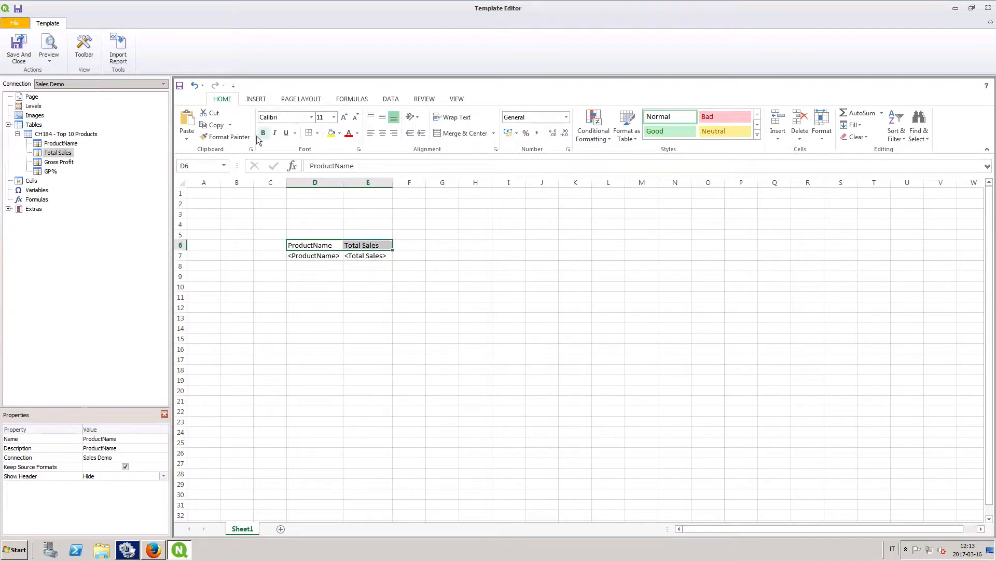
left_click(367, 276)
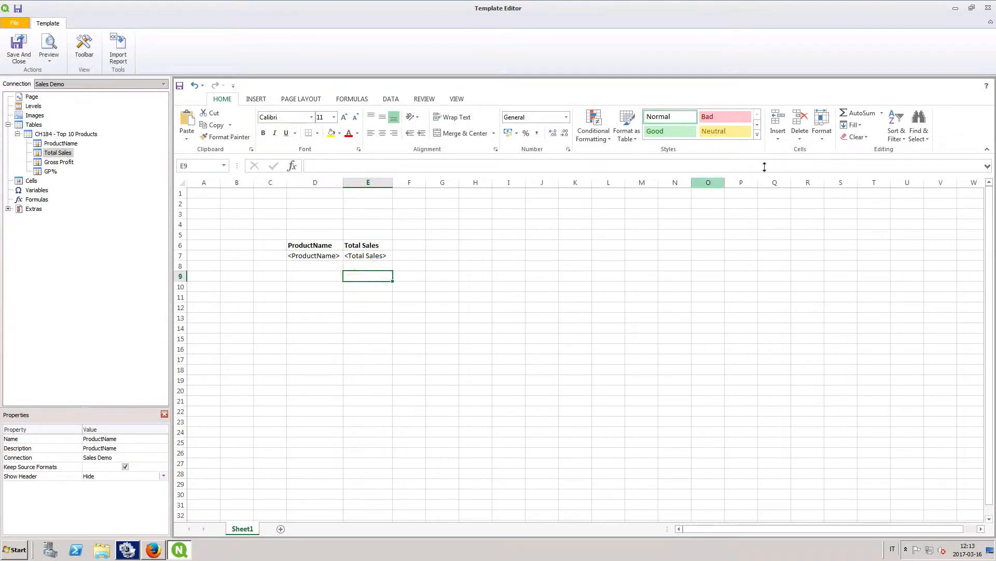
- Add a 'Total for Product' row with =SUM(E6:E8) in E9 beneath the table
type("=SUM(E6:E8")
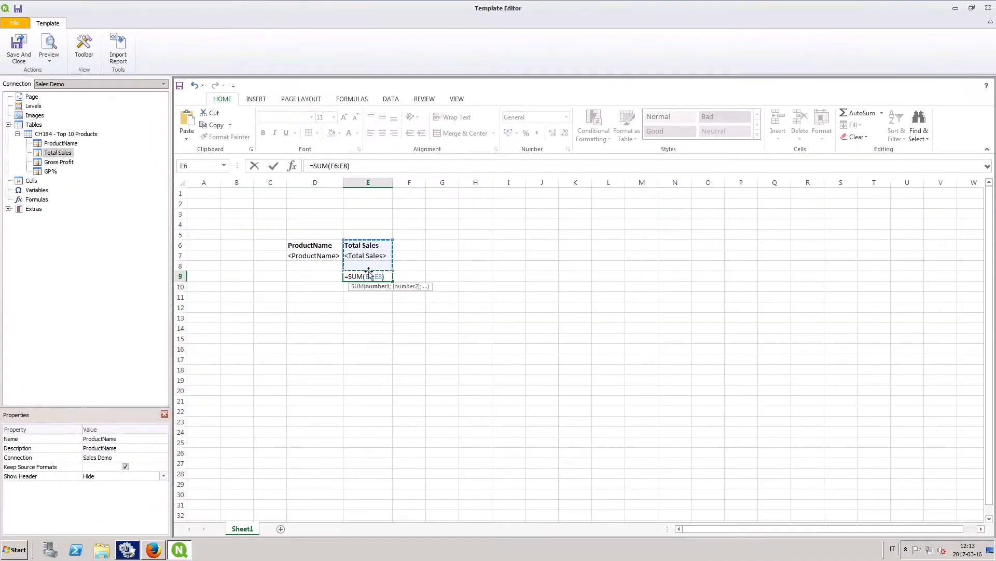
key("Return")
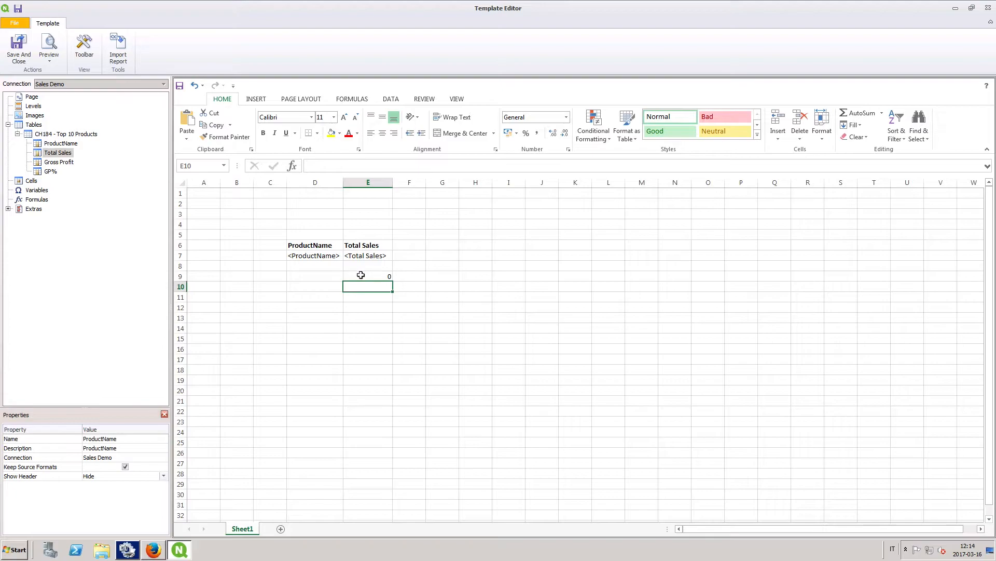
type("Total for Product")
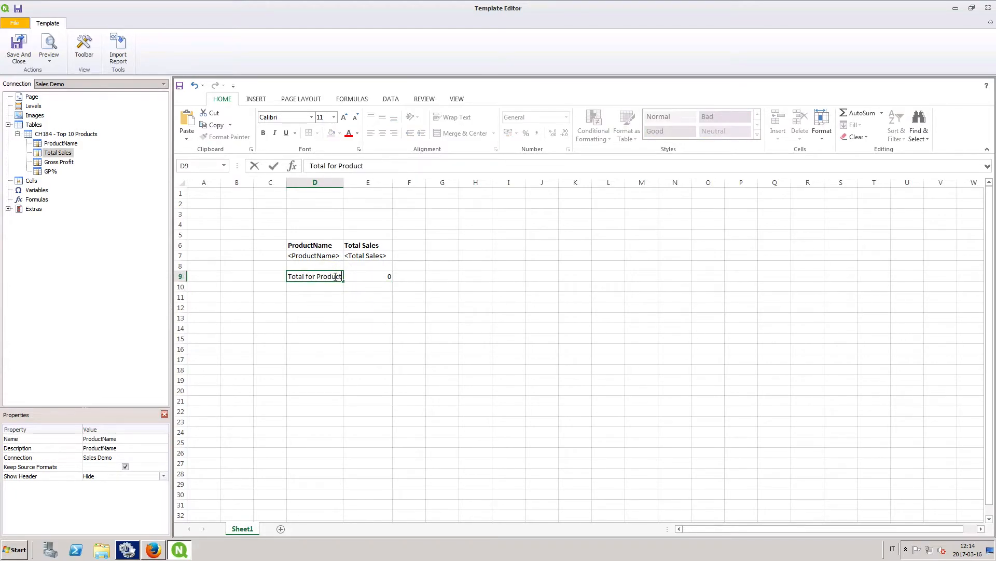
key("Return")
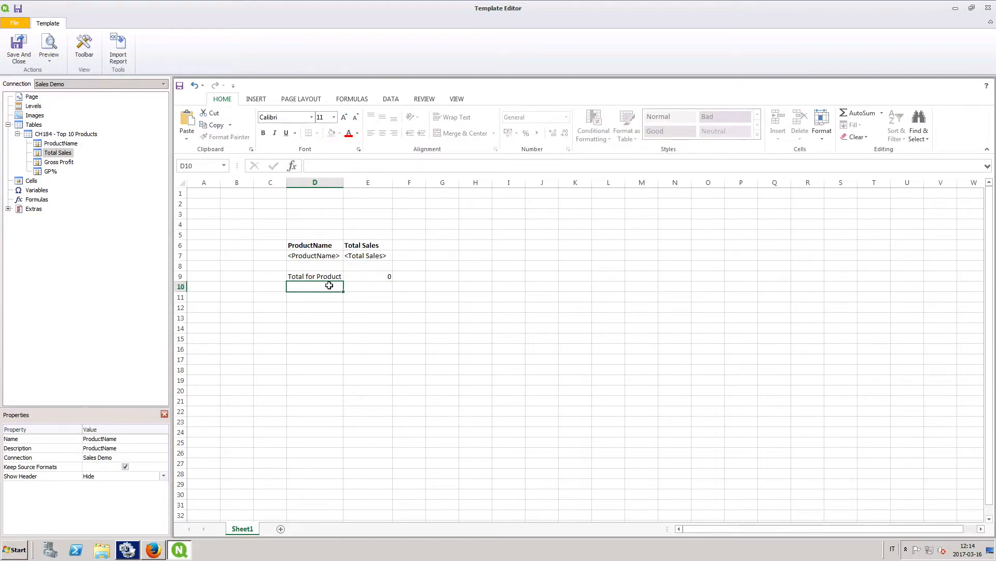
left_click(34, 106)
type("coun")
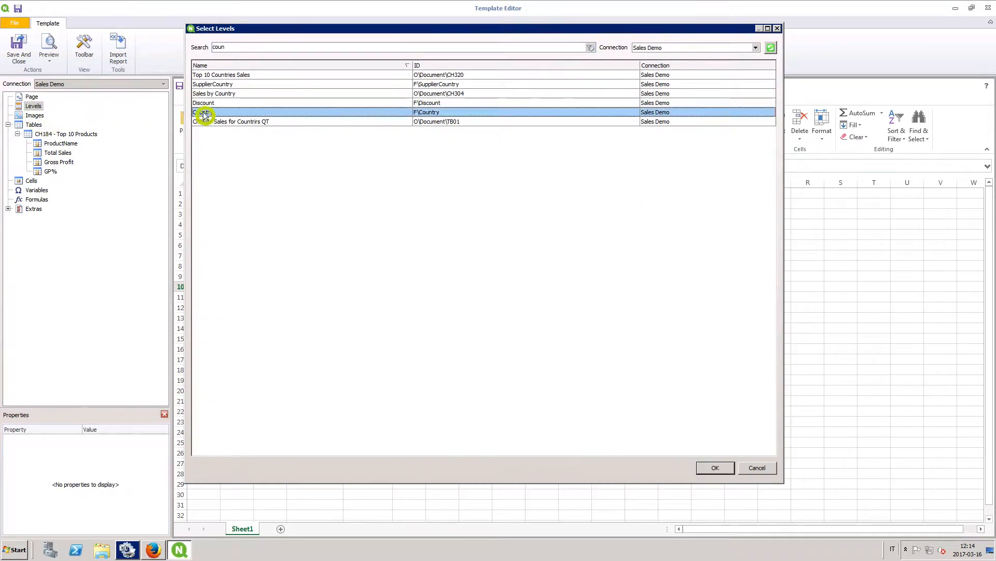
- Wrap the product table and its total in the Country level, closing tag below the total row
left_click(714, 468)
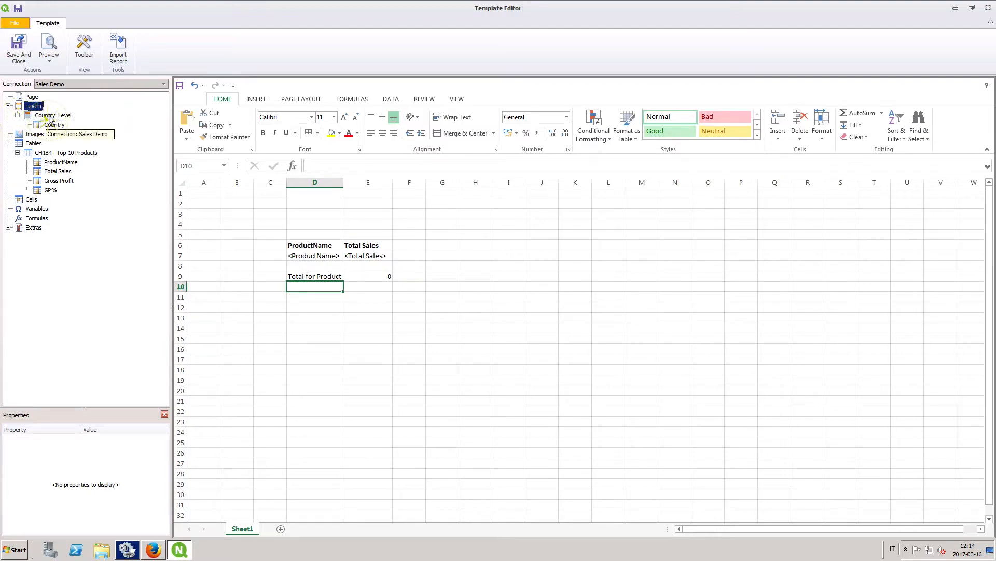
key("ctrl+x")
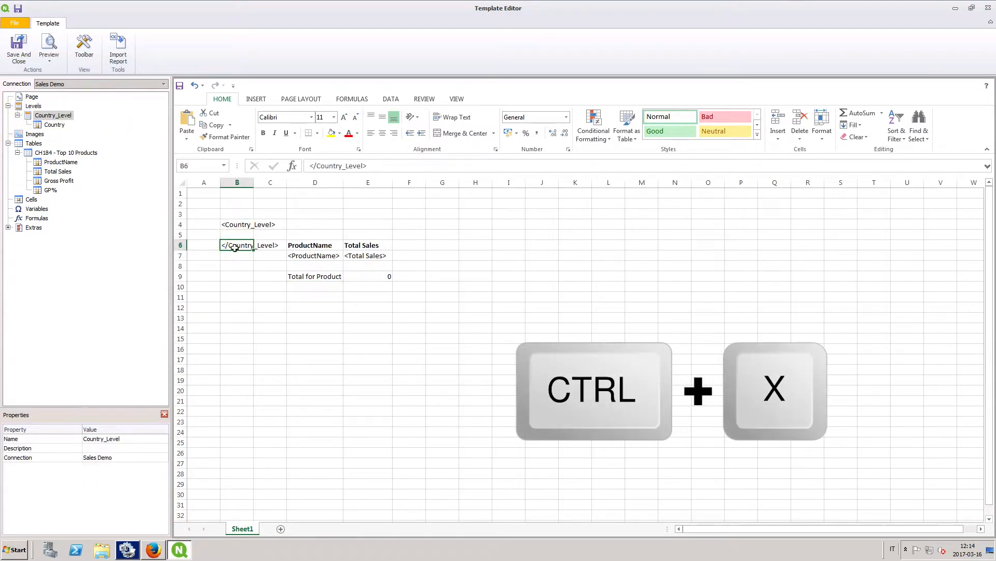
key("ctrl+x")
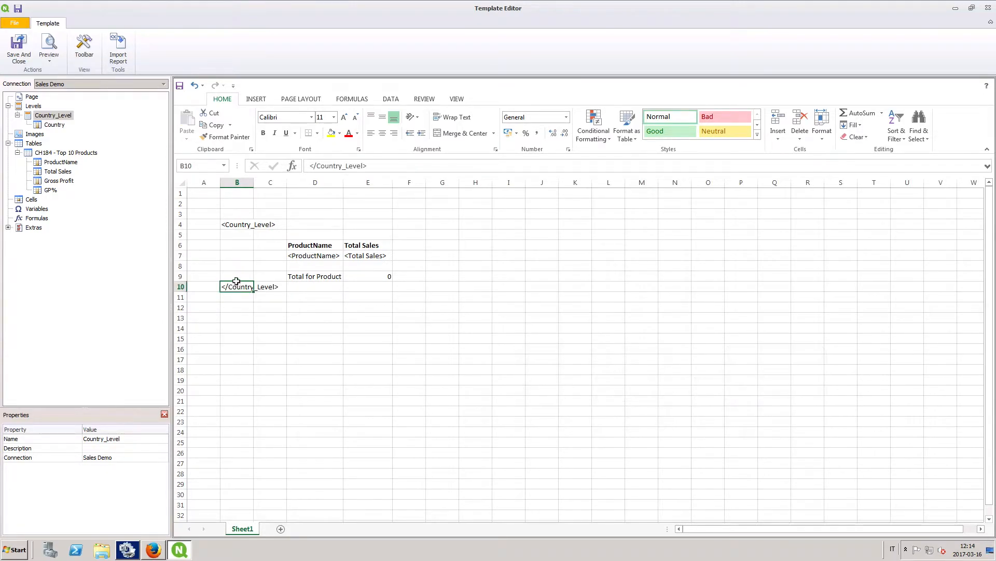
mouse_move(213, 208)
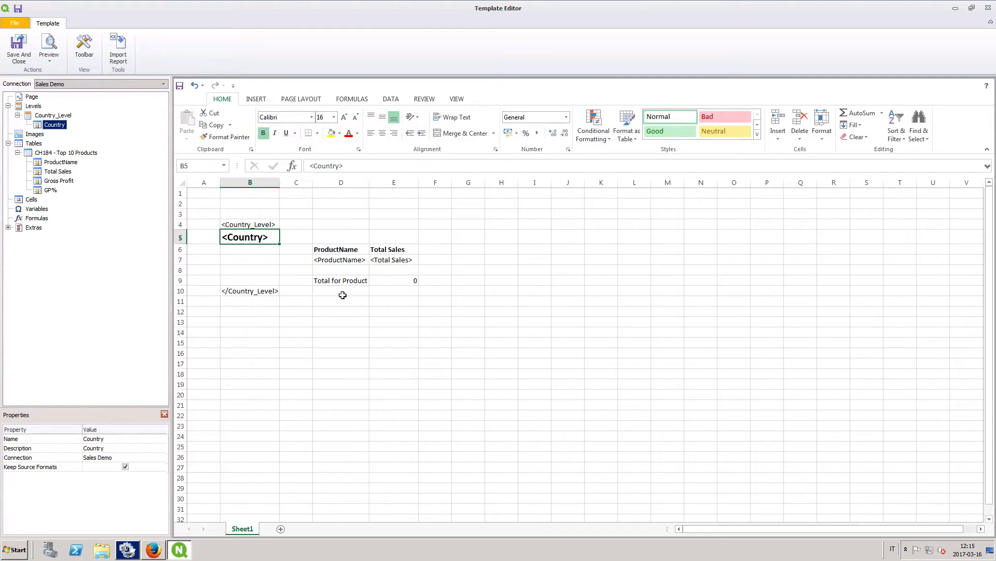
- Start a country total in E11 summing the product subtotal
left_click(393, 300)
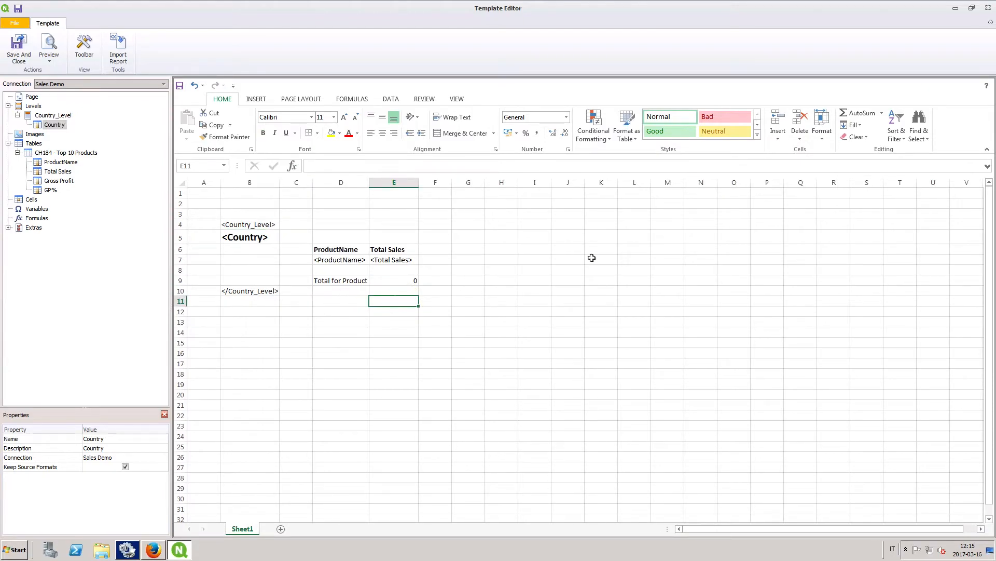
type("=SUM(E9")
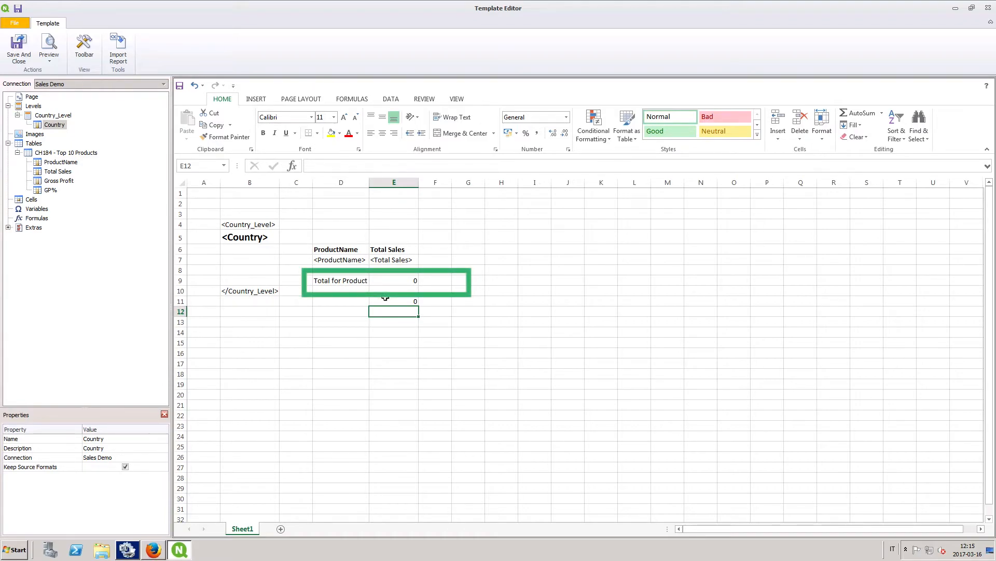
- Verify the E11 country total reads =SUM(E6:E10) and keep it
left_click(393, 301)
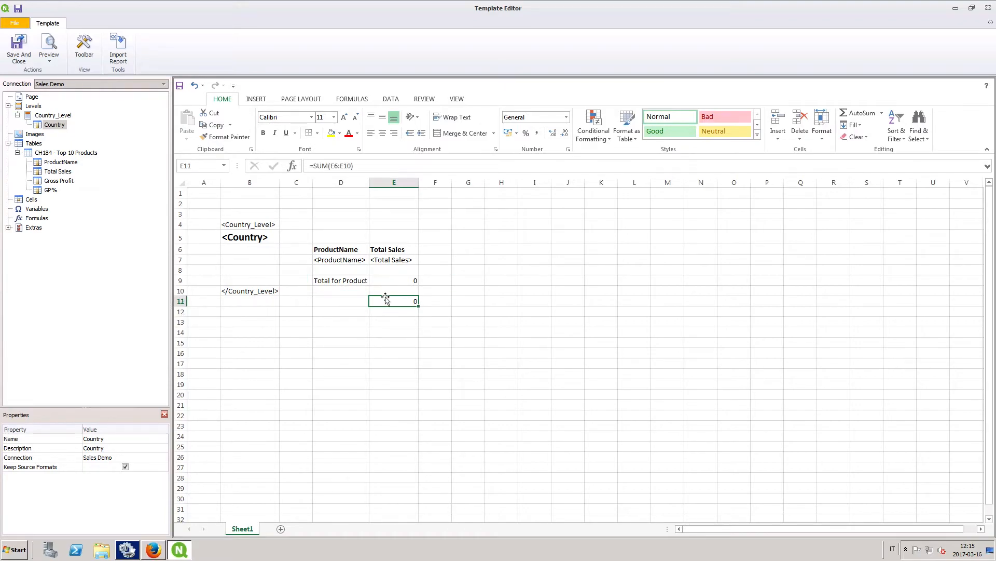
double_click(394, 301)
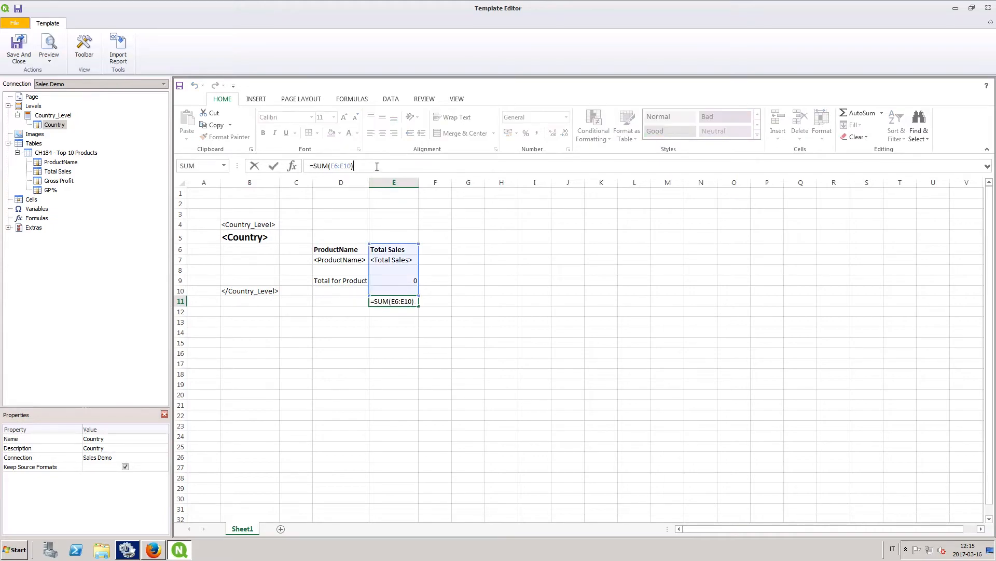
key("Return")
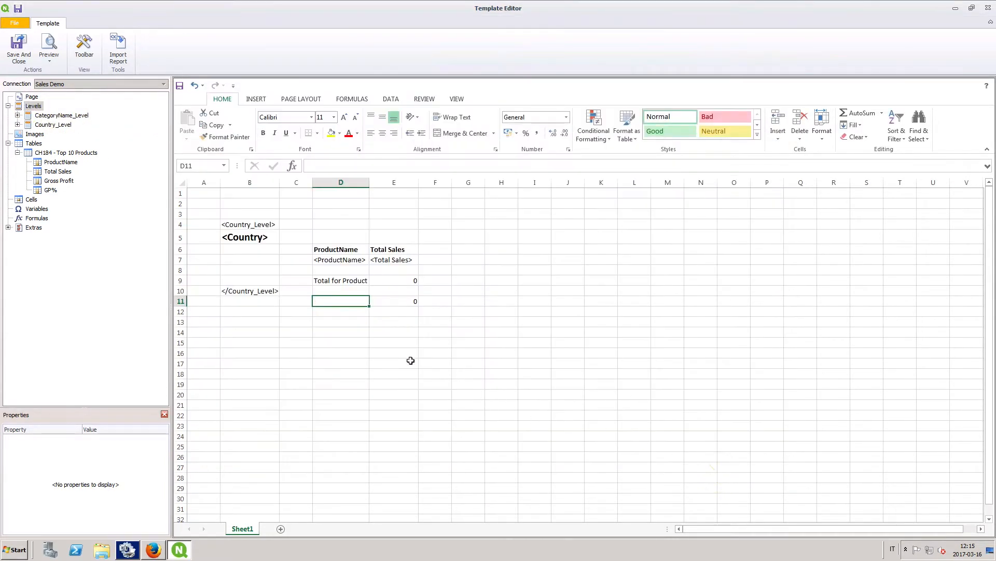
- Insert CategoryName_Level tags from A2 to A12 and put the CategoryName field in A3
left_click(20, 115)
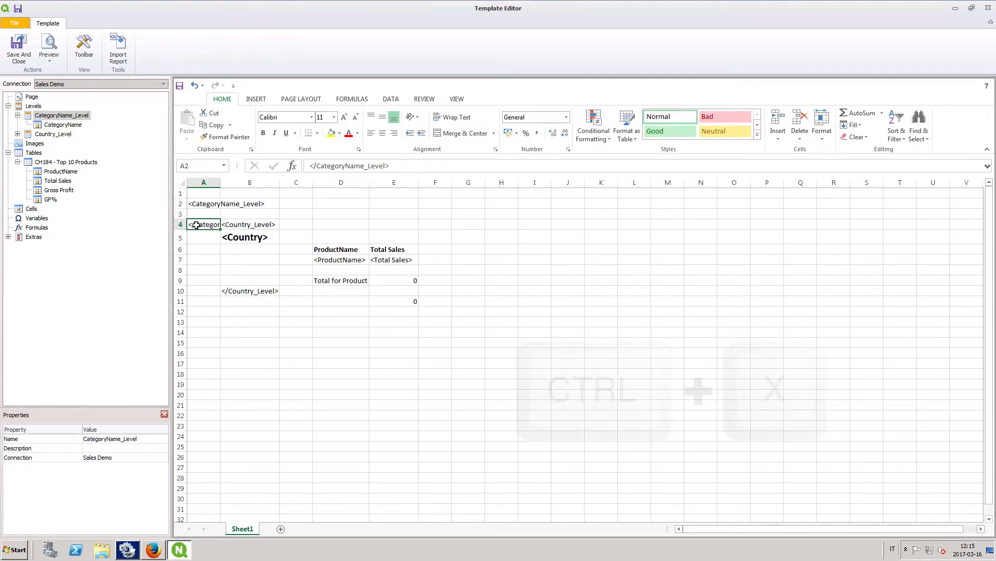
key("ctrl+v")
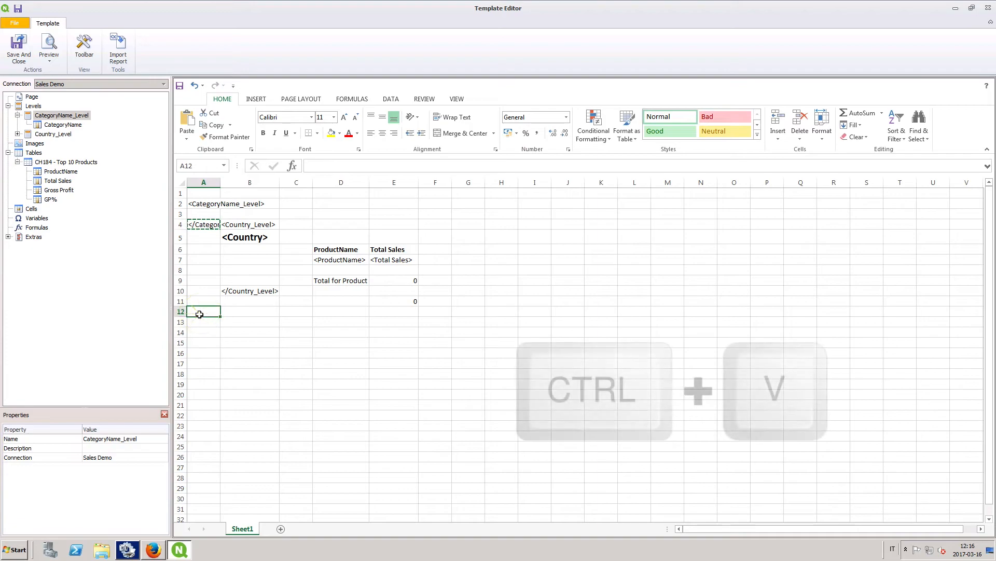
key("ctrl+v")
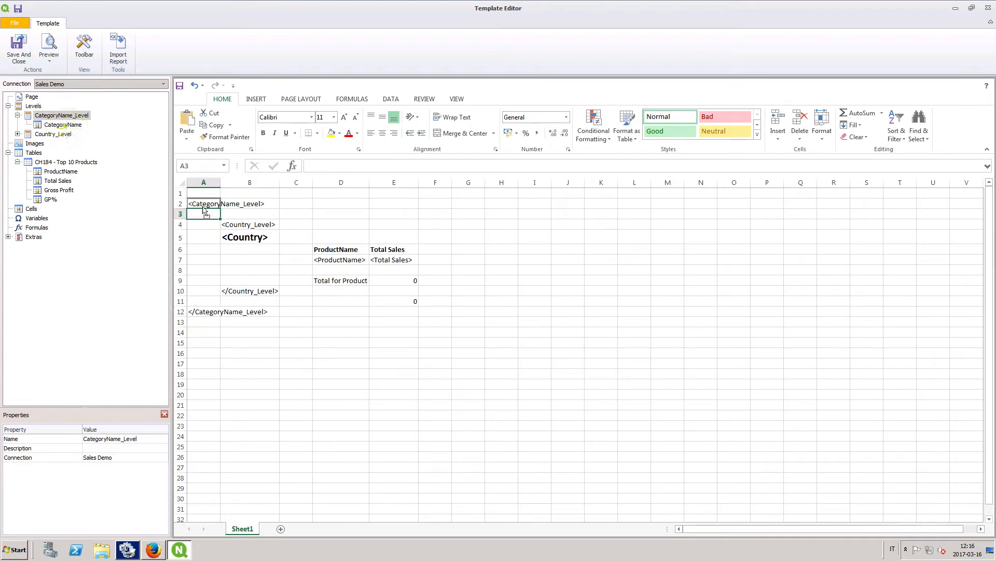
left_click_drag(227, 183, 256, 183)
type("=SUM(E5:E12)")
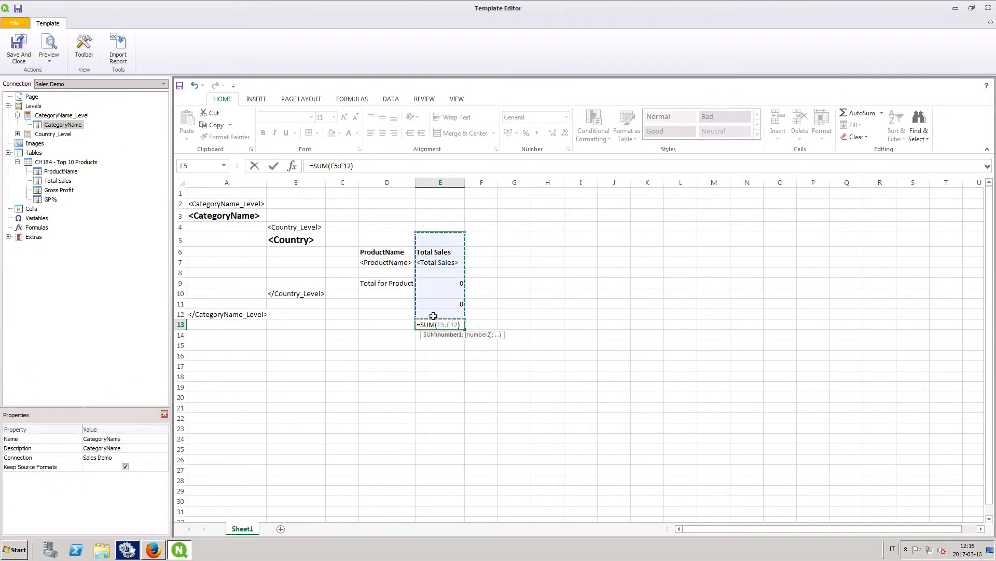
- Enter the grand total =SUM(E5:E12)/3 in E13
key("Return")
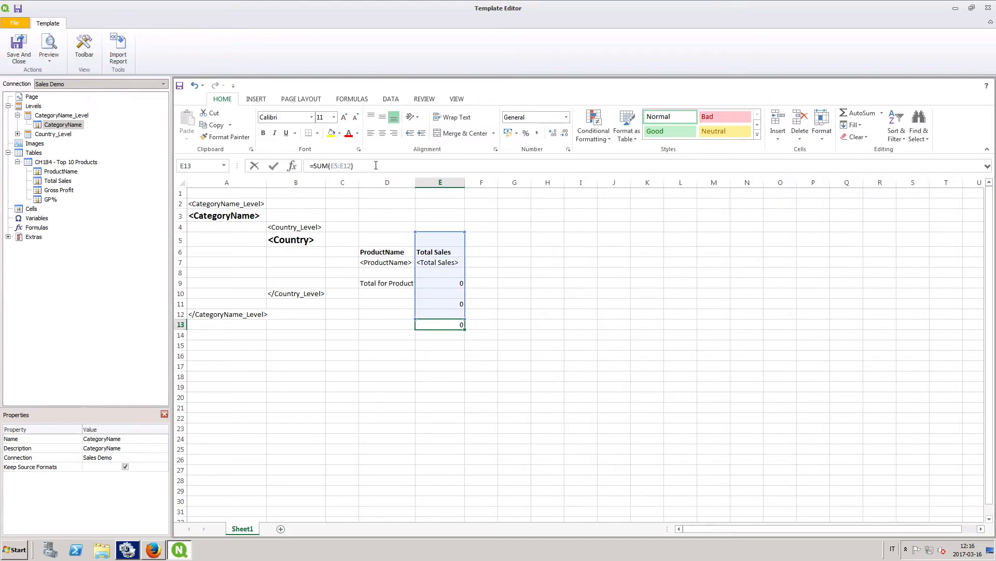
type("/")
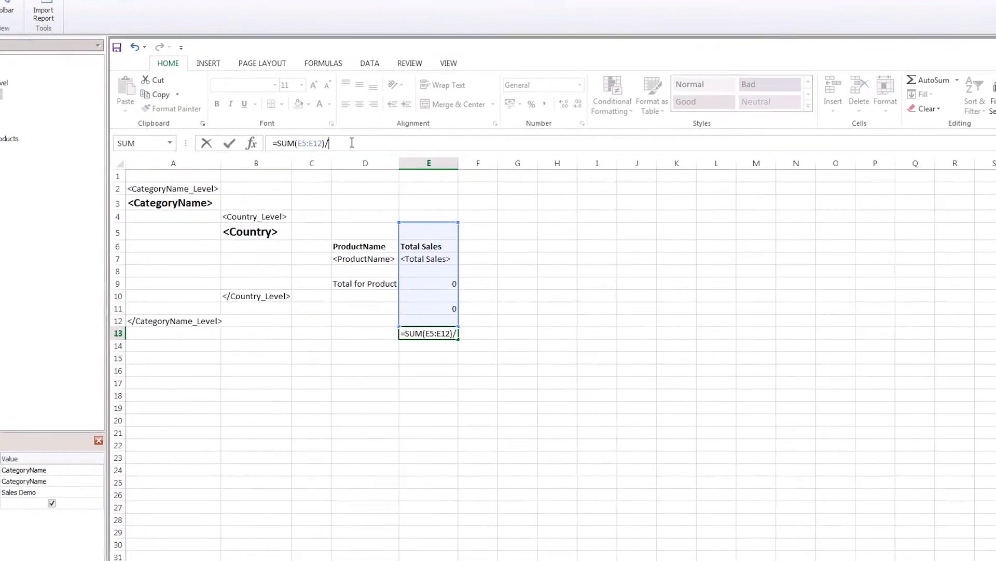
type("3")
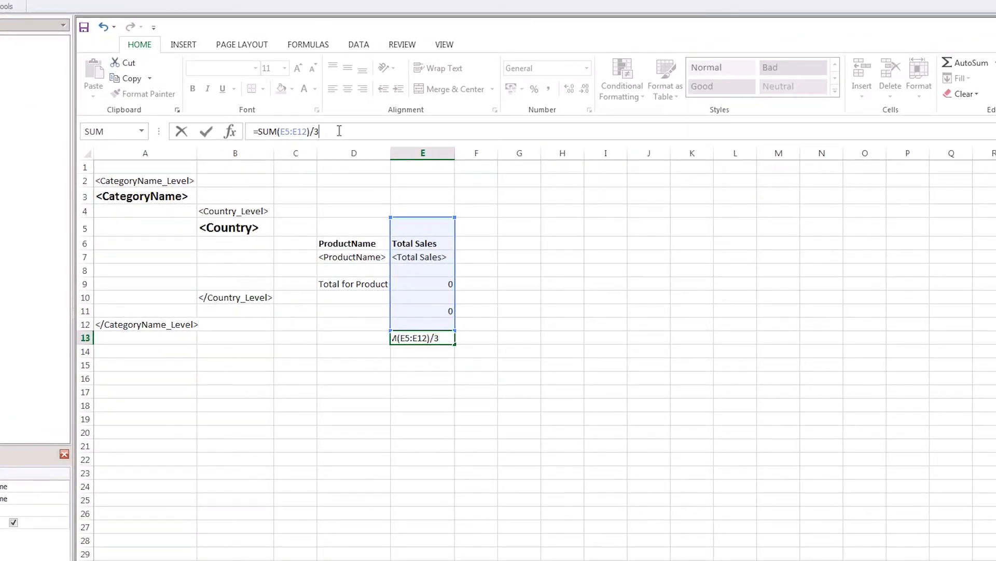
key("Return")
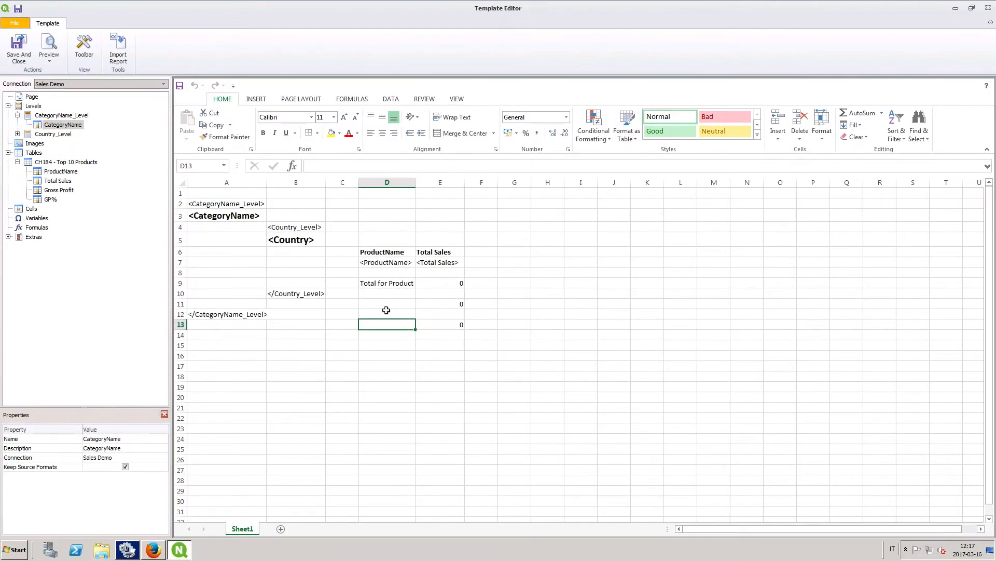
- Label D11 'Total for Country' and D13 'Grand Total', then generate the preview
type("Total for Country")
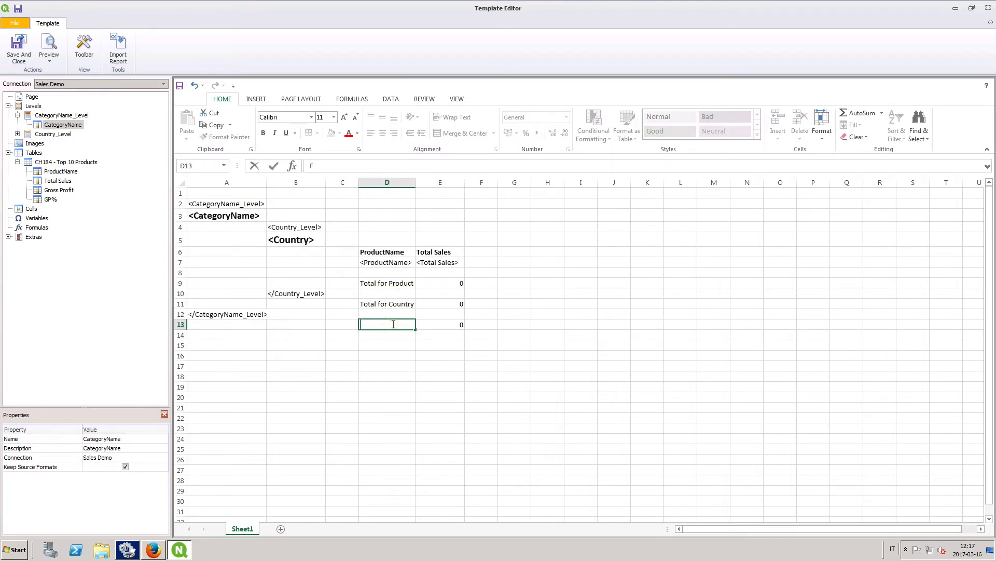
type("Grand Total")
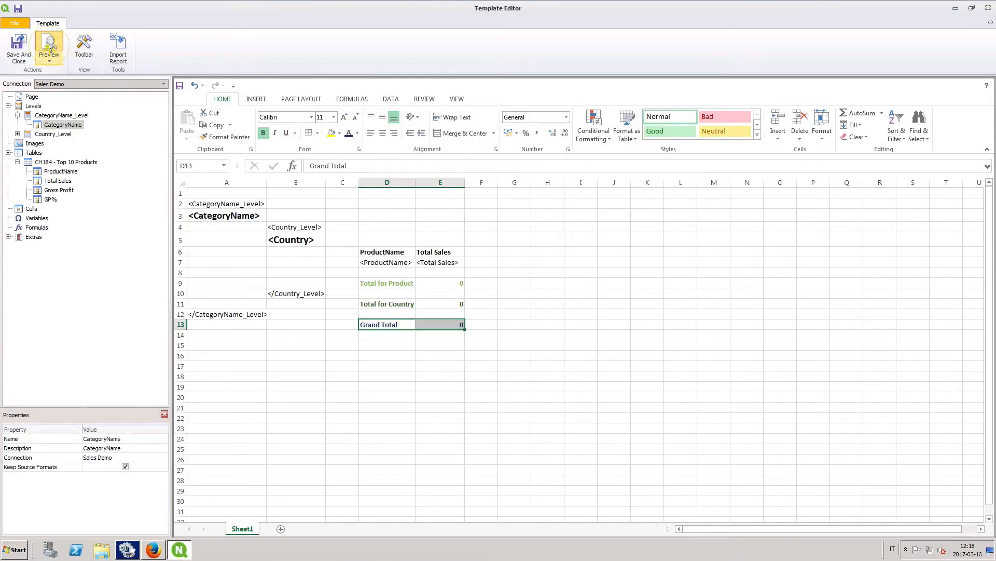
left_click(49, 48)
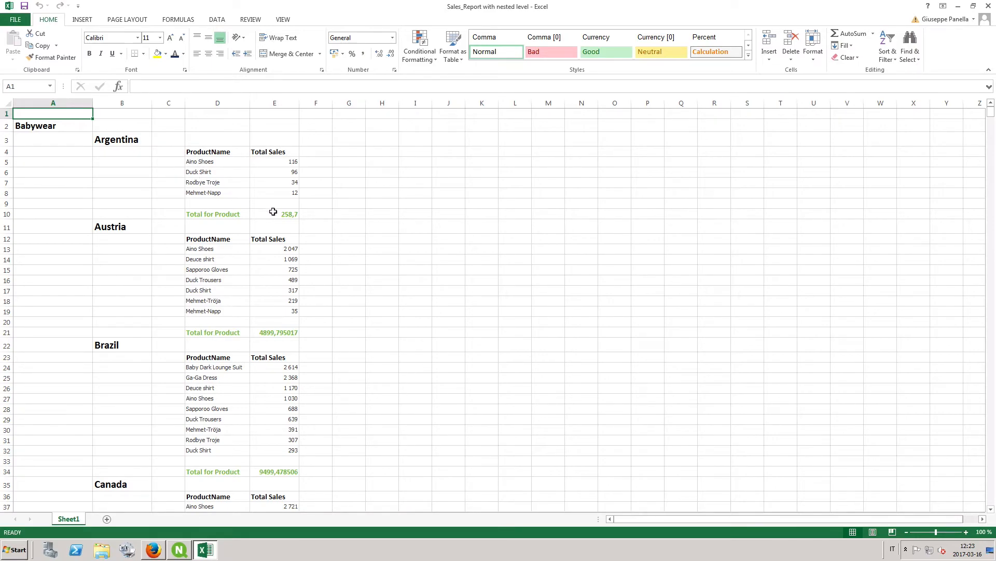
- Inspect the =SUM(E4:E9) subtotal and scroll to the Grand Total of 1685649,91
left_click(274, 213)
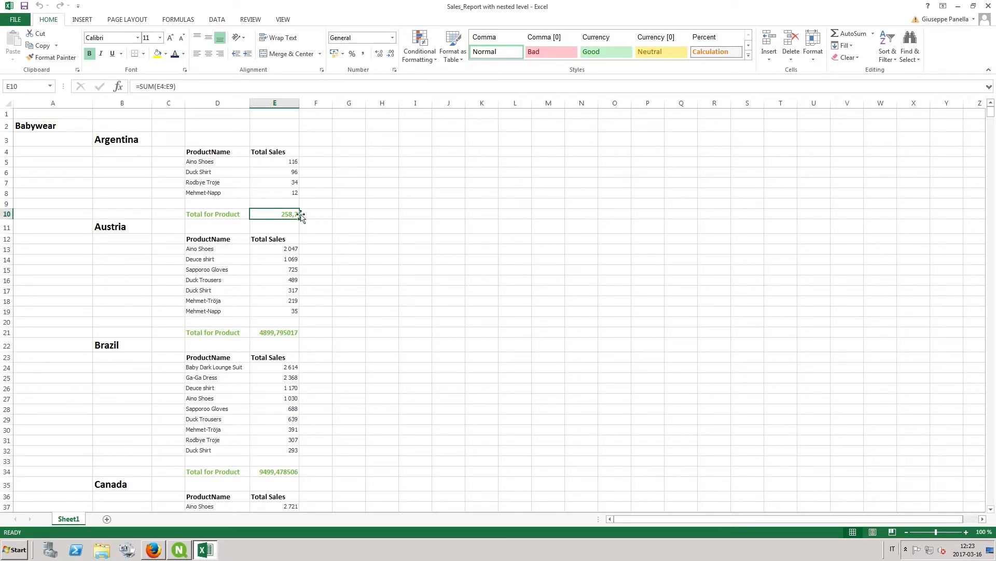
scroll("down", 3)
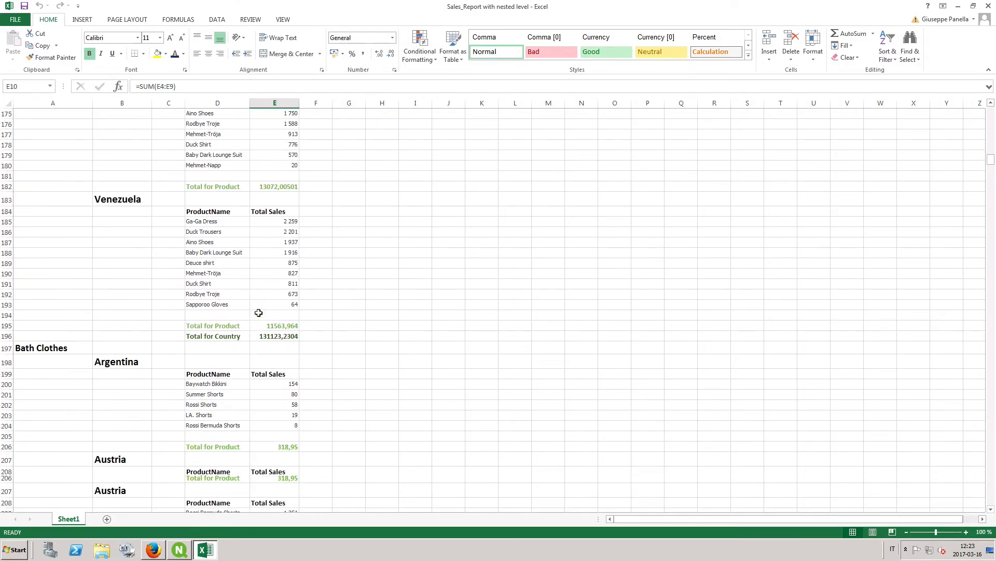
scroll("down", 3)
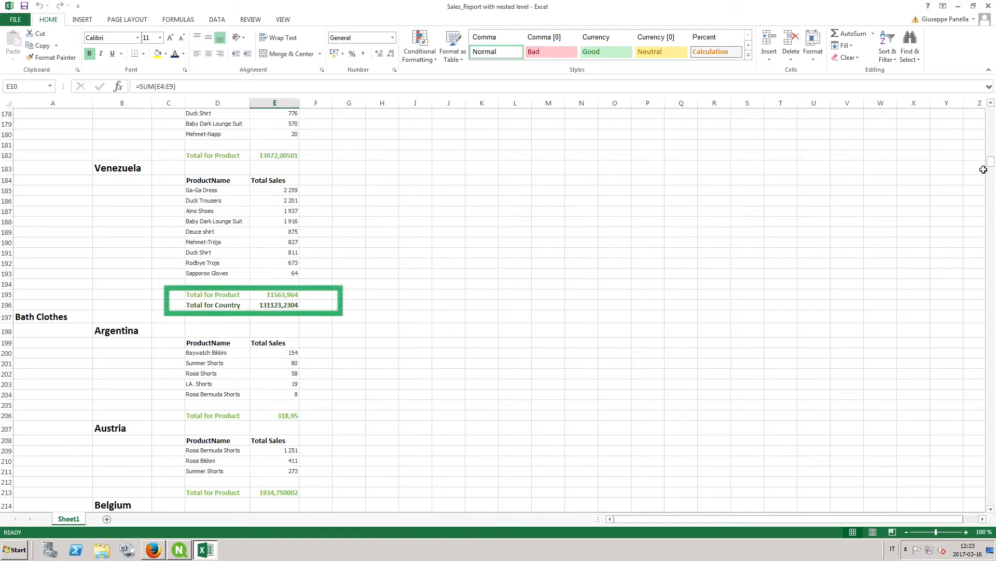
scroll("down", 3)
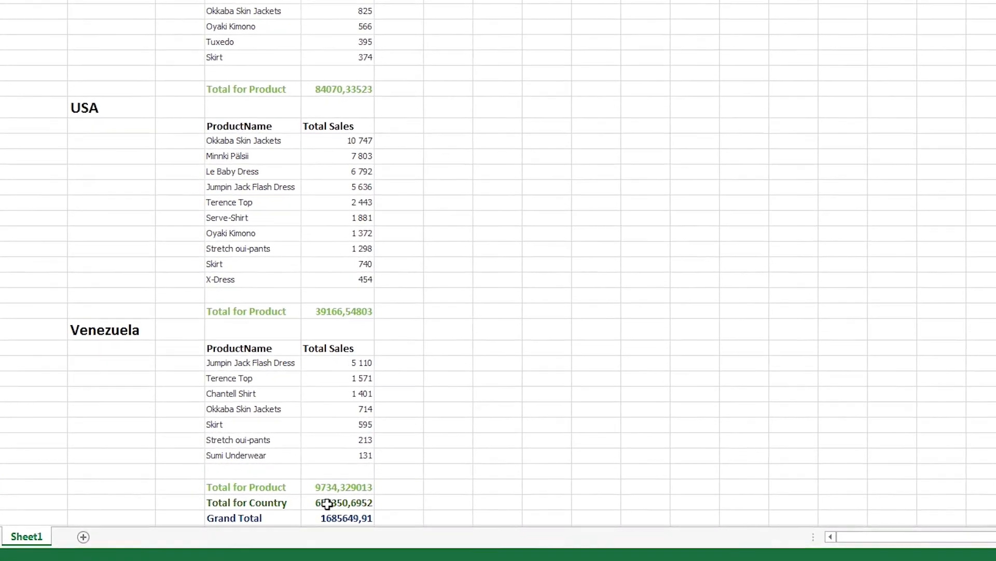
scroll("down", 3)
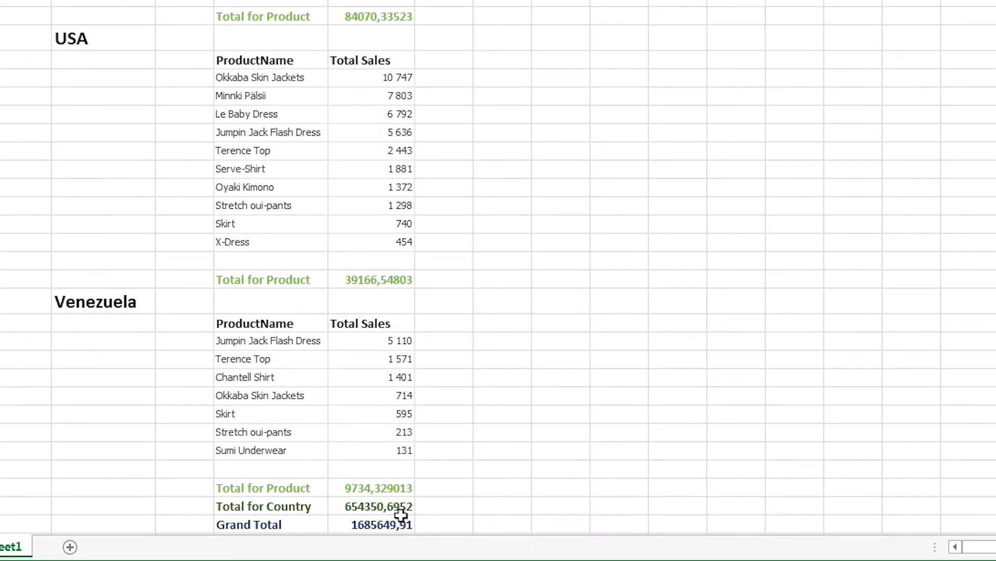
mouse_move(330, 525)
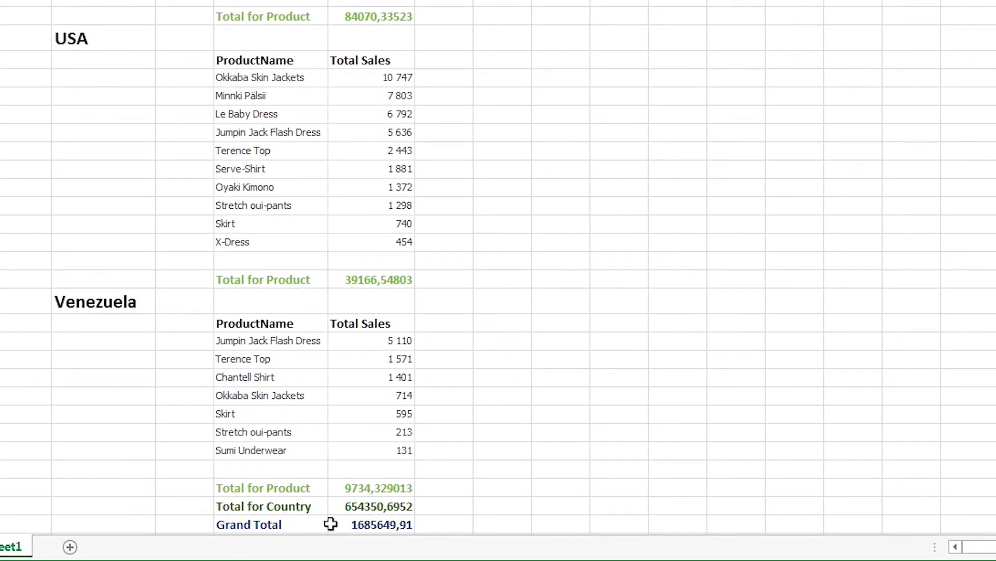